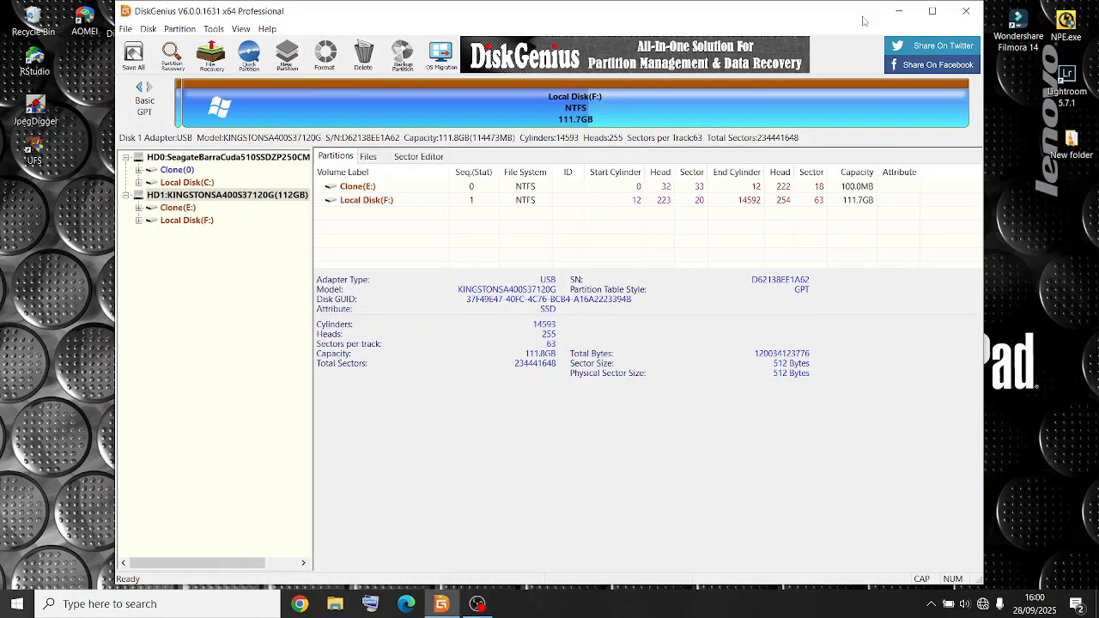
# Maximize DiskGenius and bring up the context options for the HD1: KINGSTON 112GB disk
pyautogui.click(931, 10)
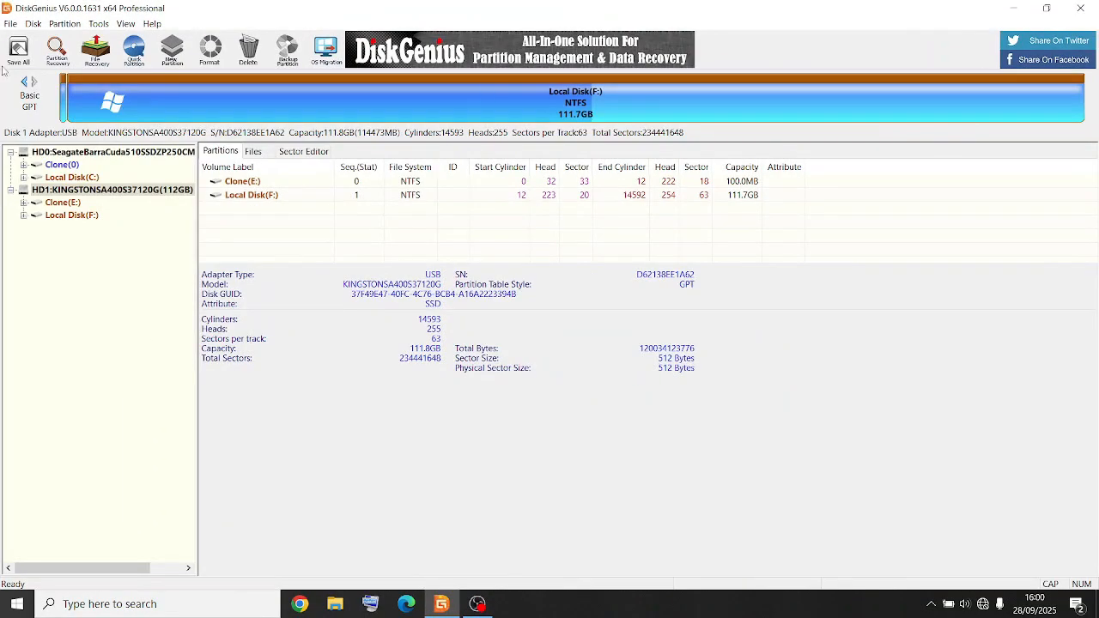
pyautogui.rightClick(112, 189)
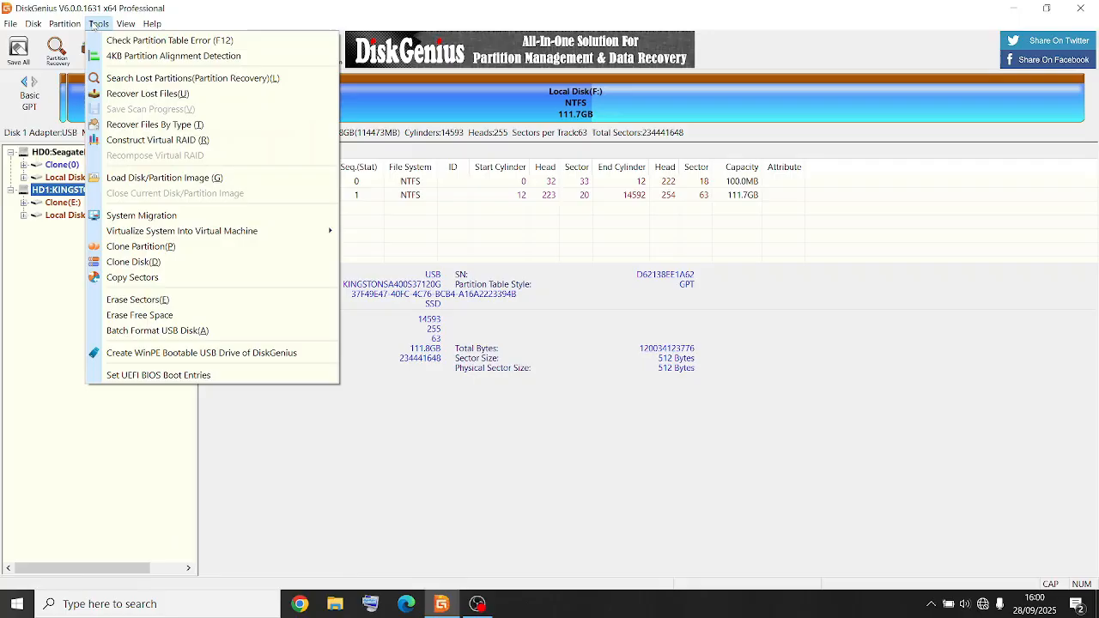
pyautogui.moveTo(139, 316)
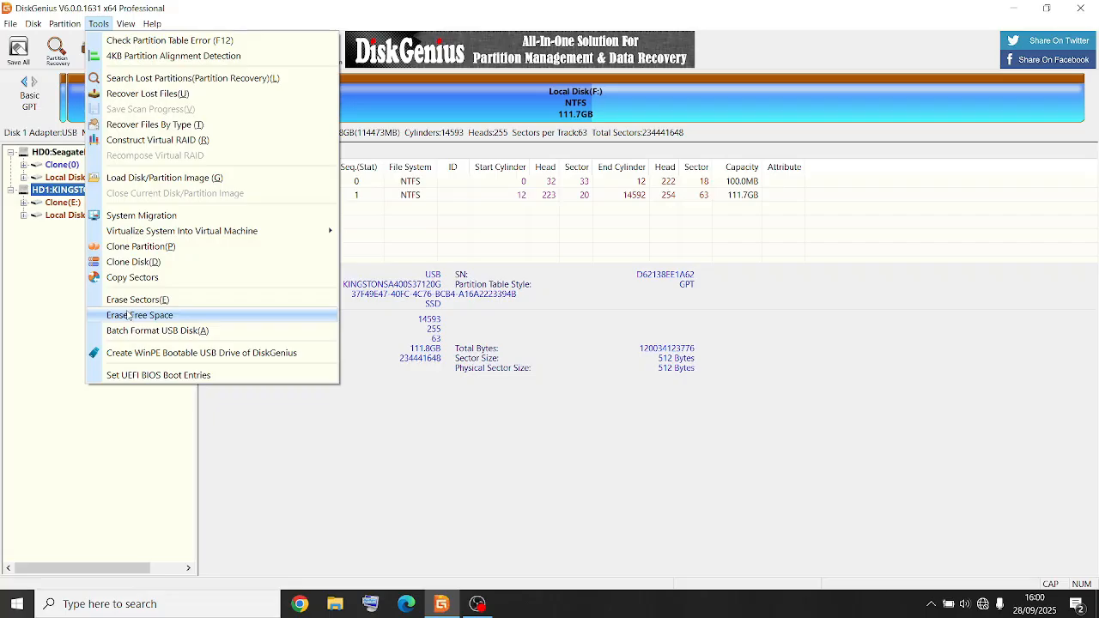
# In Erase Sectors for the Kingston disk, fill sectors with Random Data and enable When Finished
pyautogui.click(137, 299)
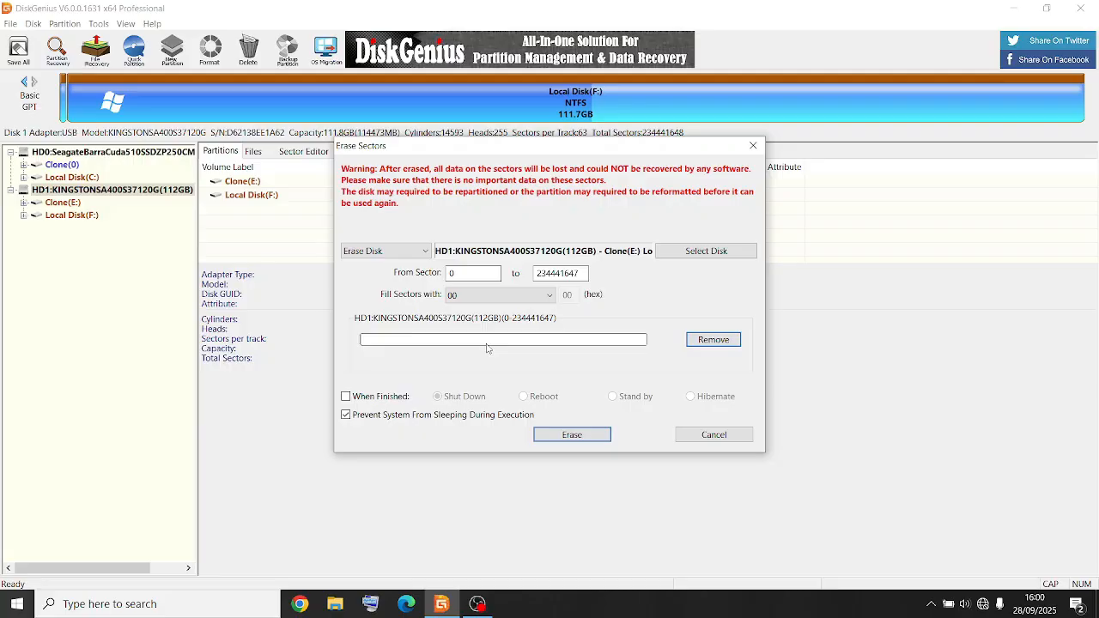
pyautogui.click(473, 273)
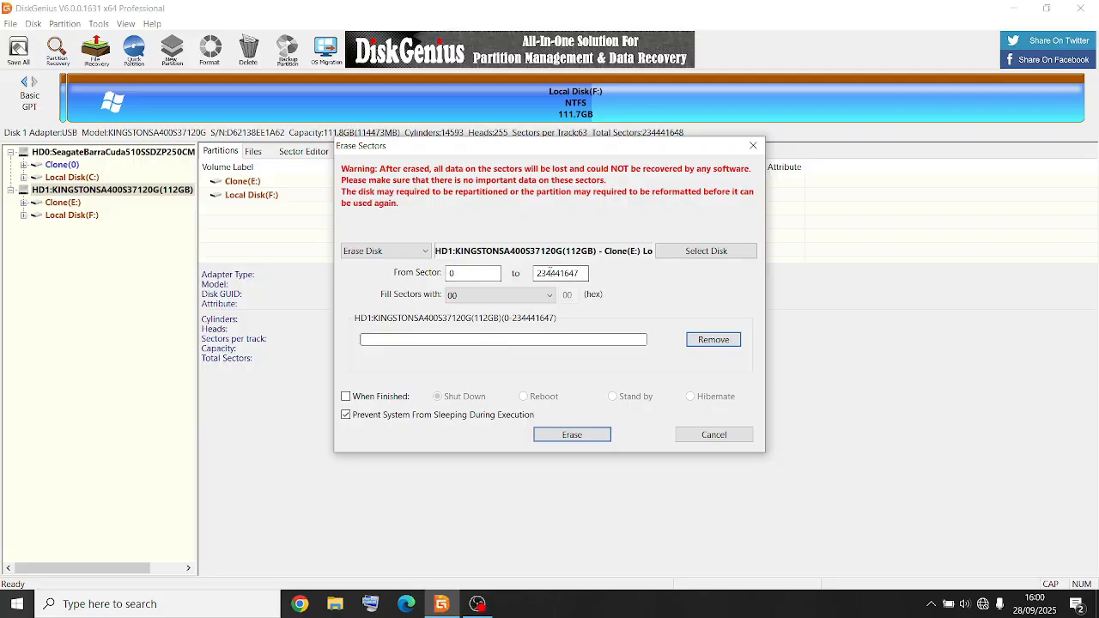
pyautogui.click(498, 295)
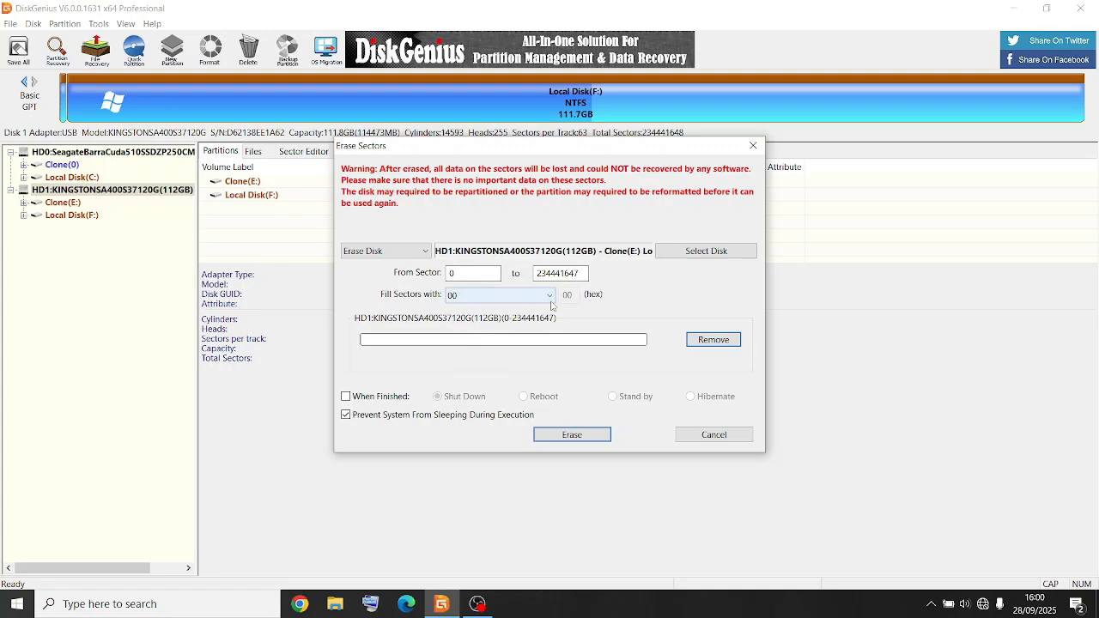
pyautogui.click(499, 295)
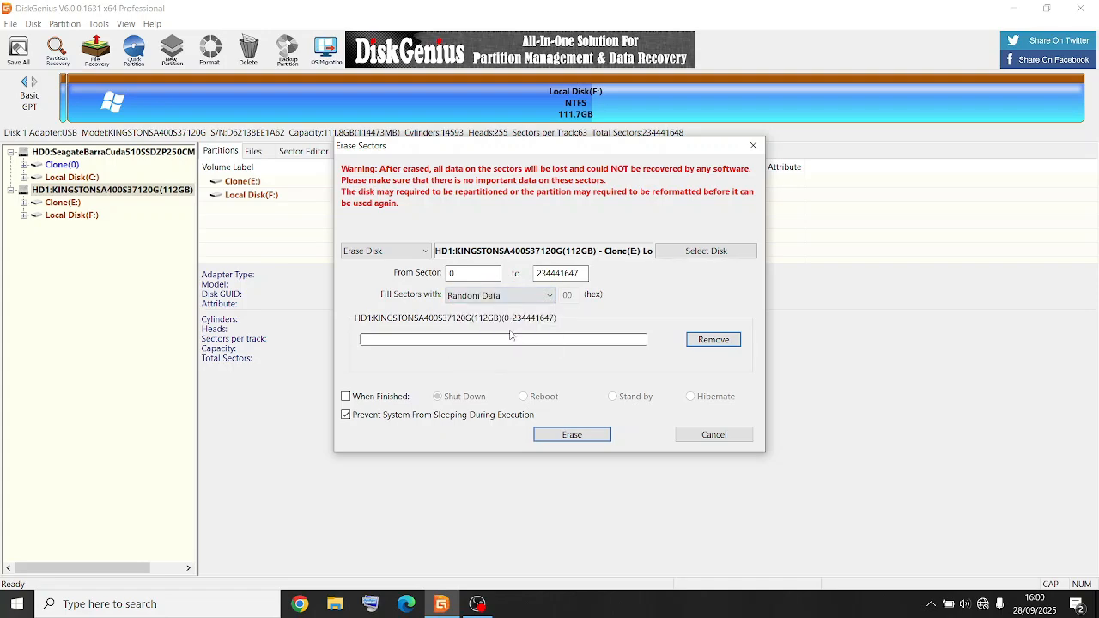
pyautogui.click(498, 296)
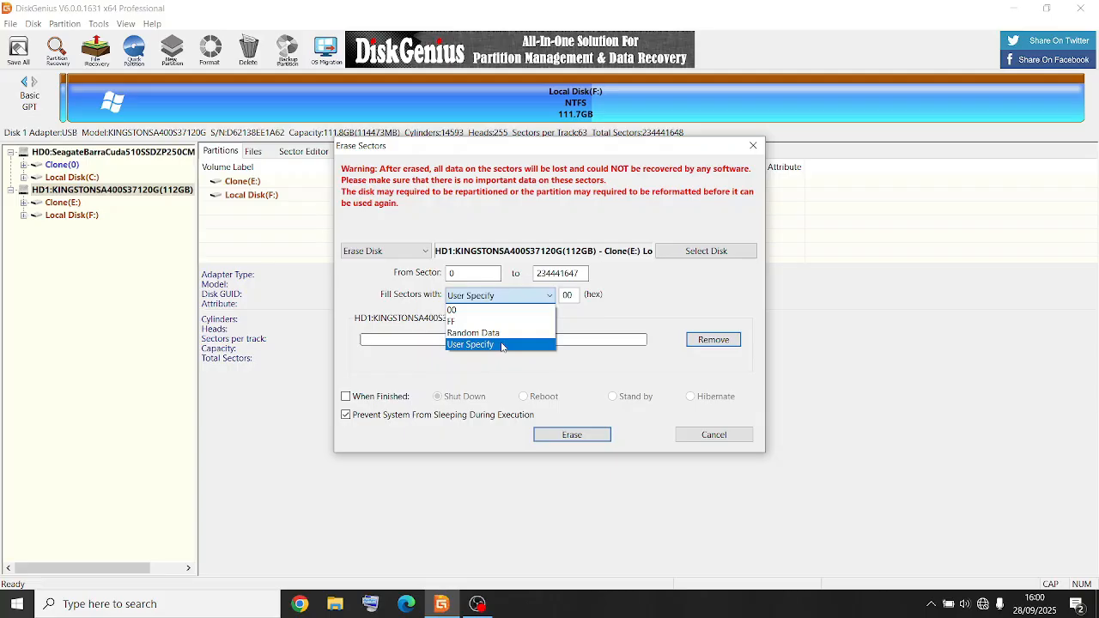
pyautogui.click(474, 333)
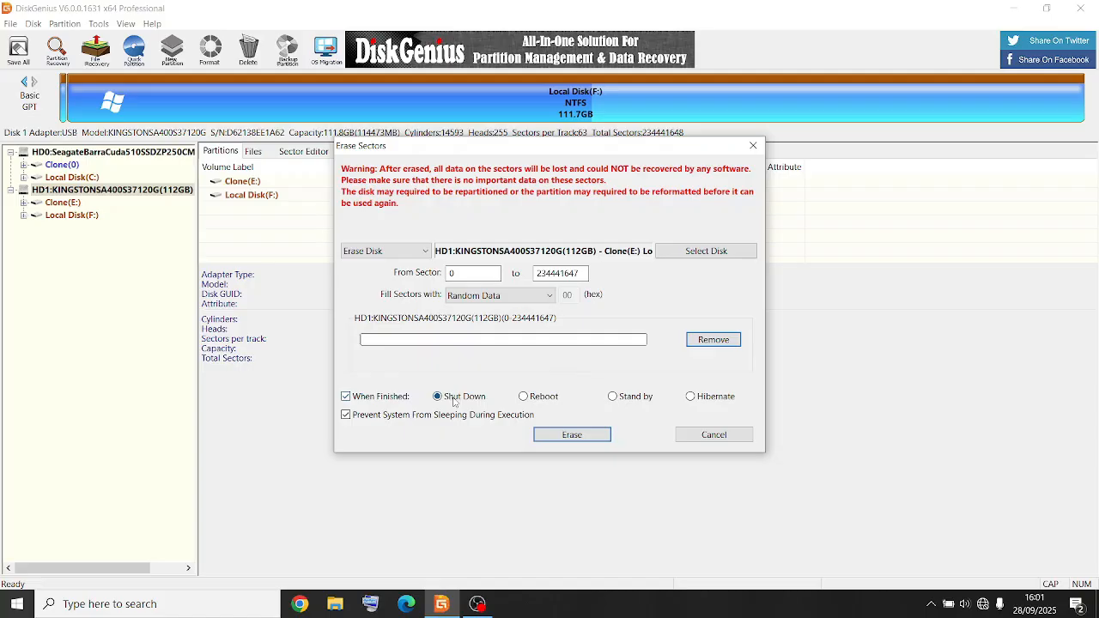
# Set the When Finished action to Stand by instead of shutting down
pyautogui.click(438, 395)
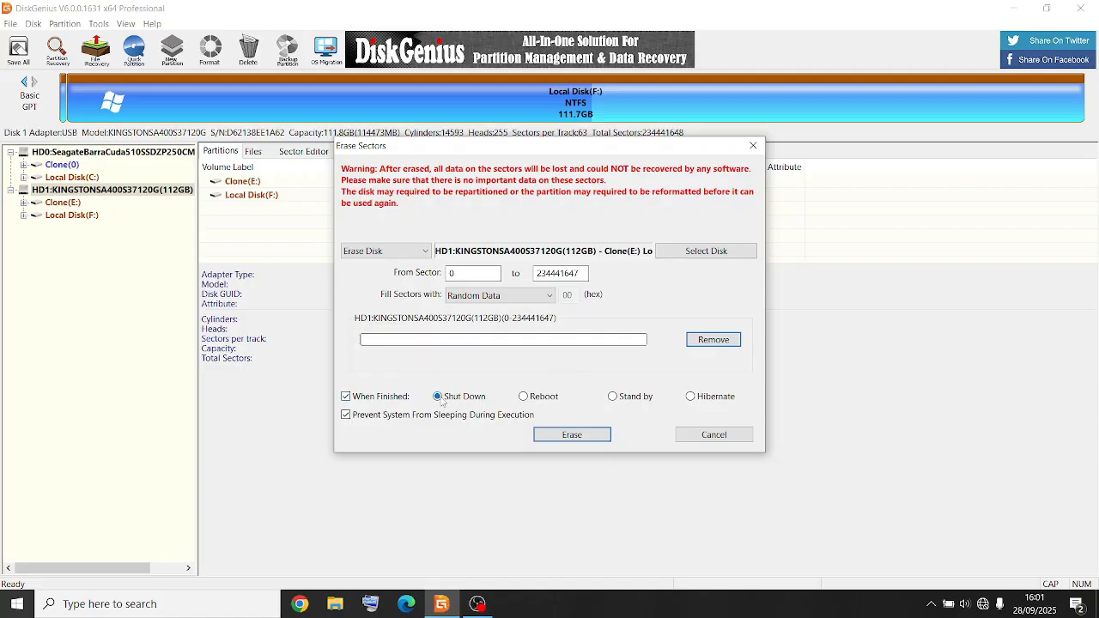
pyautogui.click(613, 395)
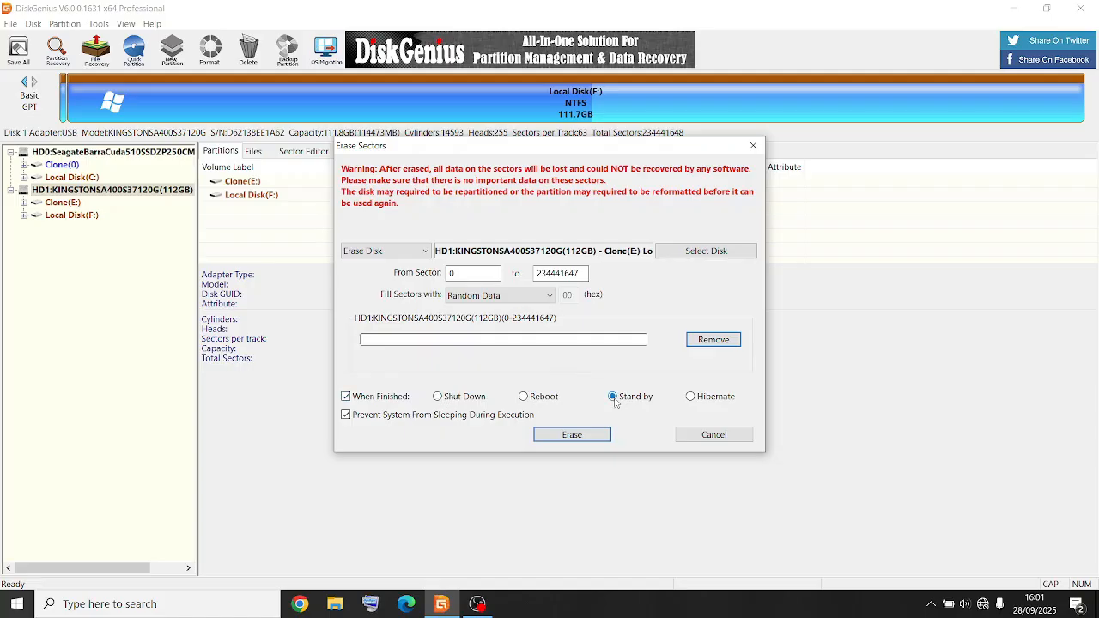
pyautogui.click(611, 395)
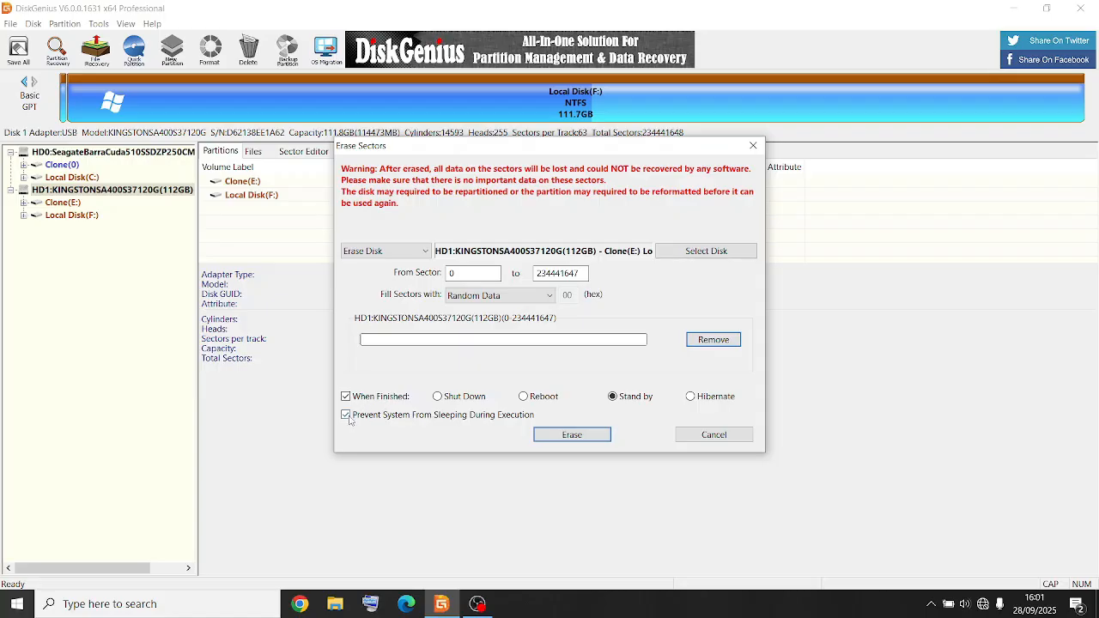
pyautogui.moveTo(563, 424)
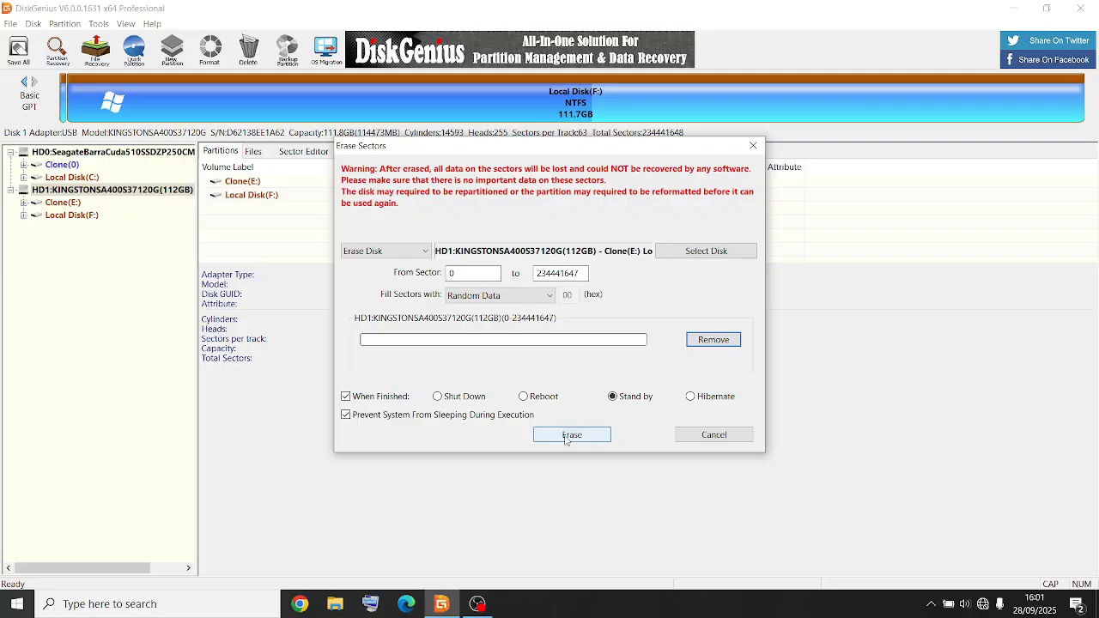
# Start the erase and accept both warnings that all data on the Kingston disk will be destroyed
pyautogui.click(570, 432)
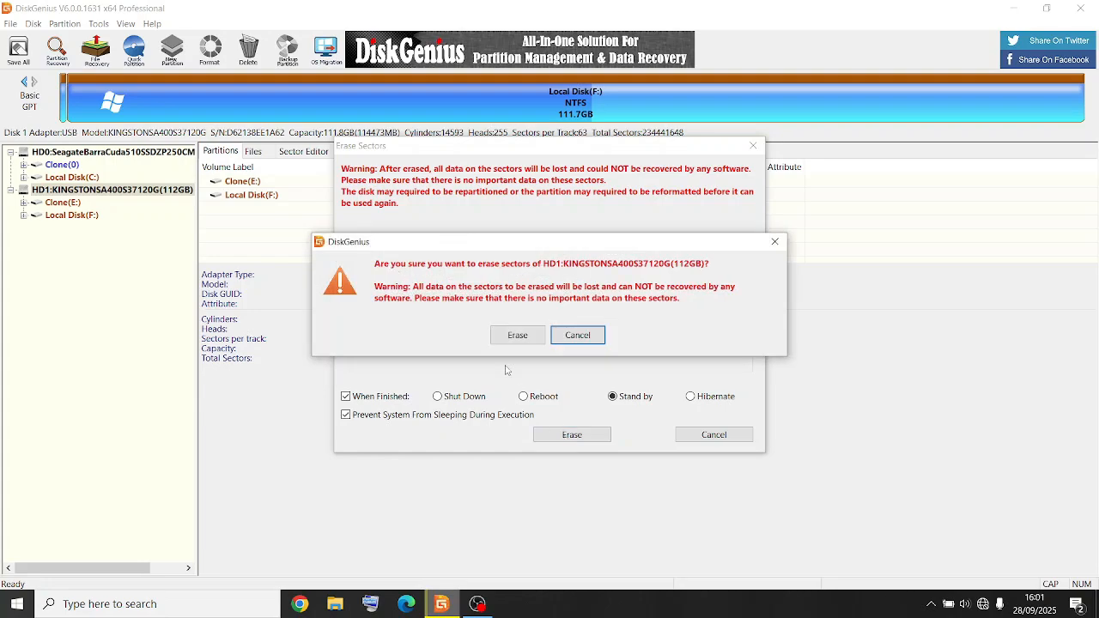
pyautogui.click(517, 335)
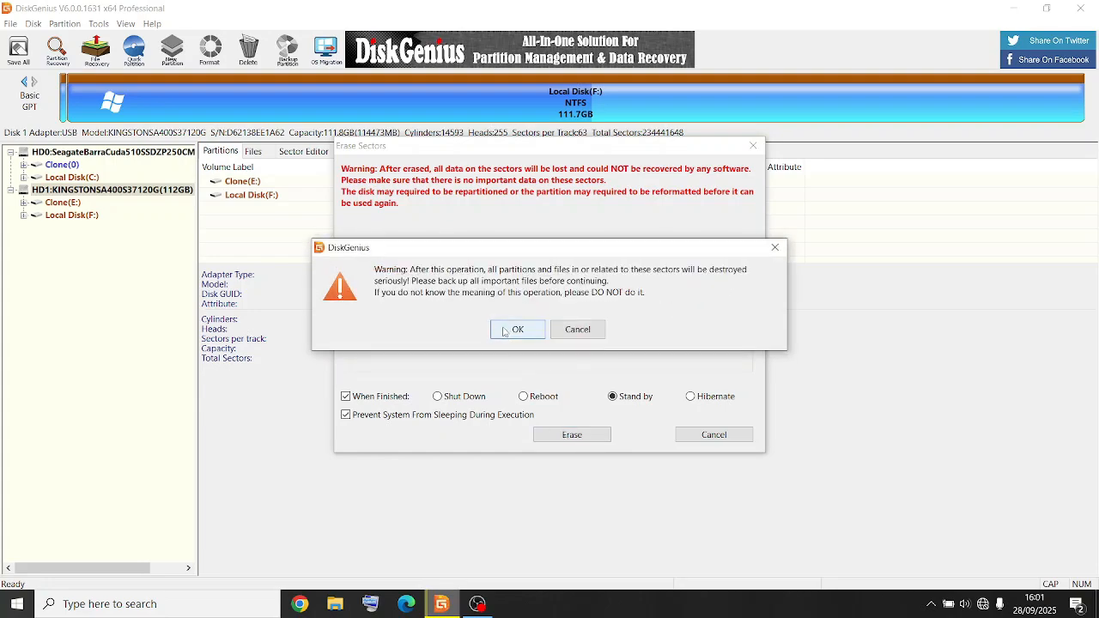
pyautogui.click(519, 329)
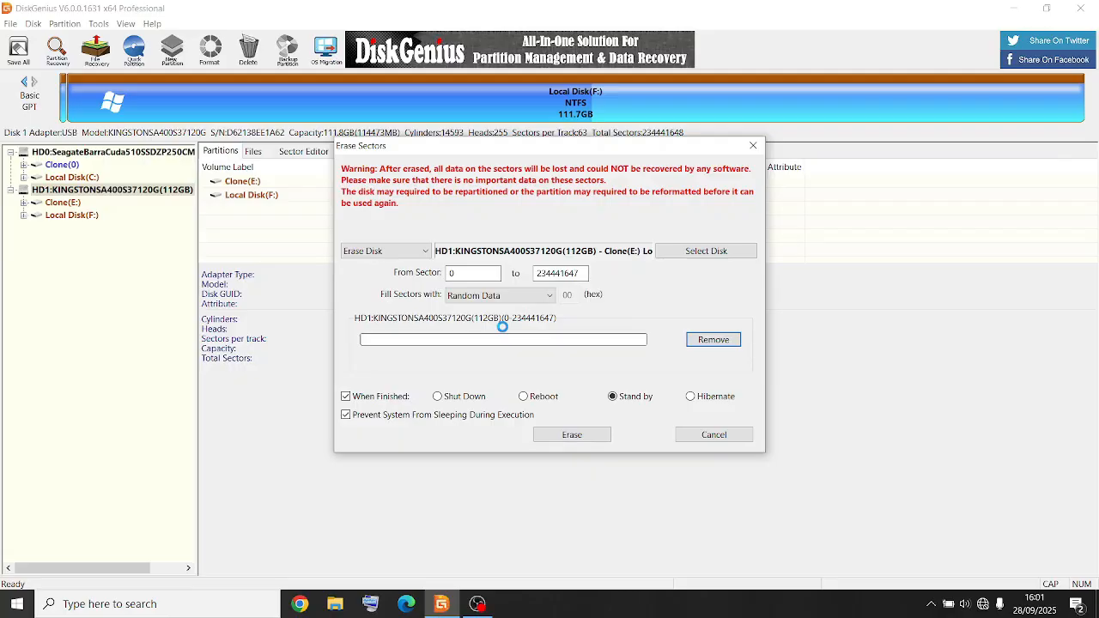
# Let the erase run to 100% and close it, leaving the Kingston disk as 111.8GB free space
pyautogui.click(570, 433)
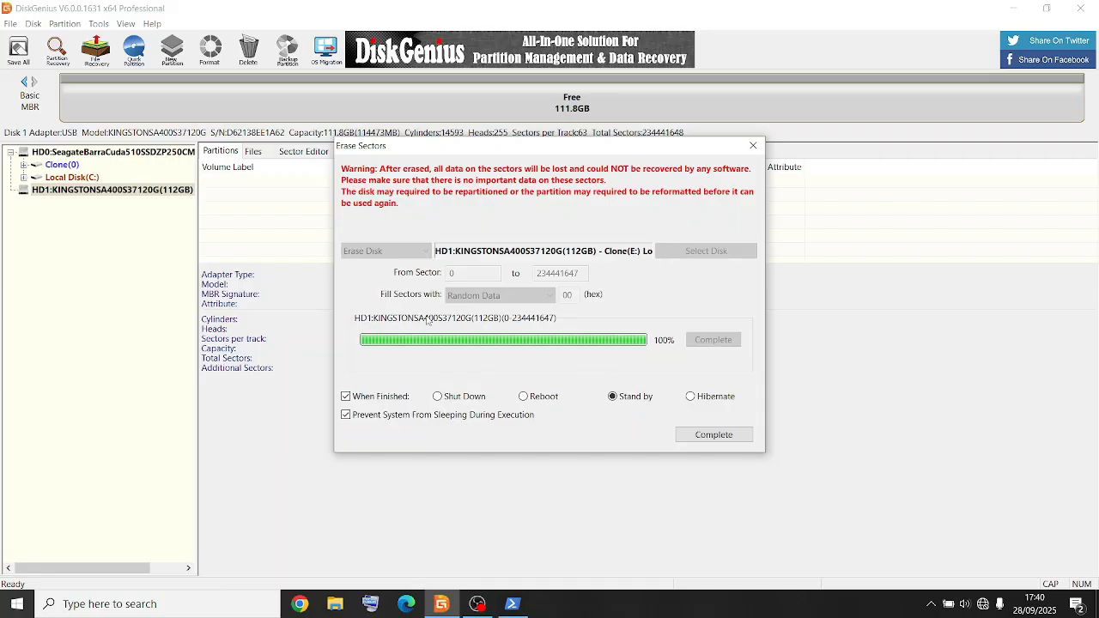
pyautogui.moveTo(505, 244)
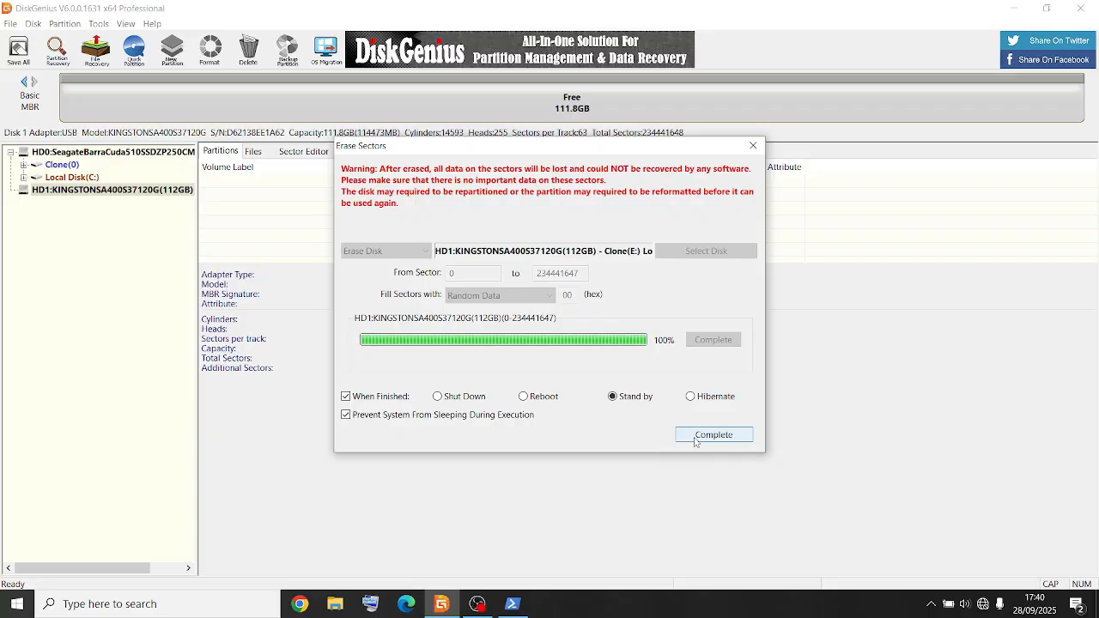
pyautogui.click(713, 433)
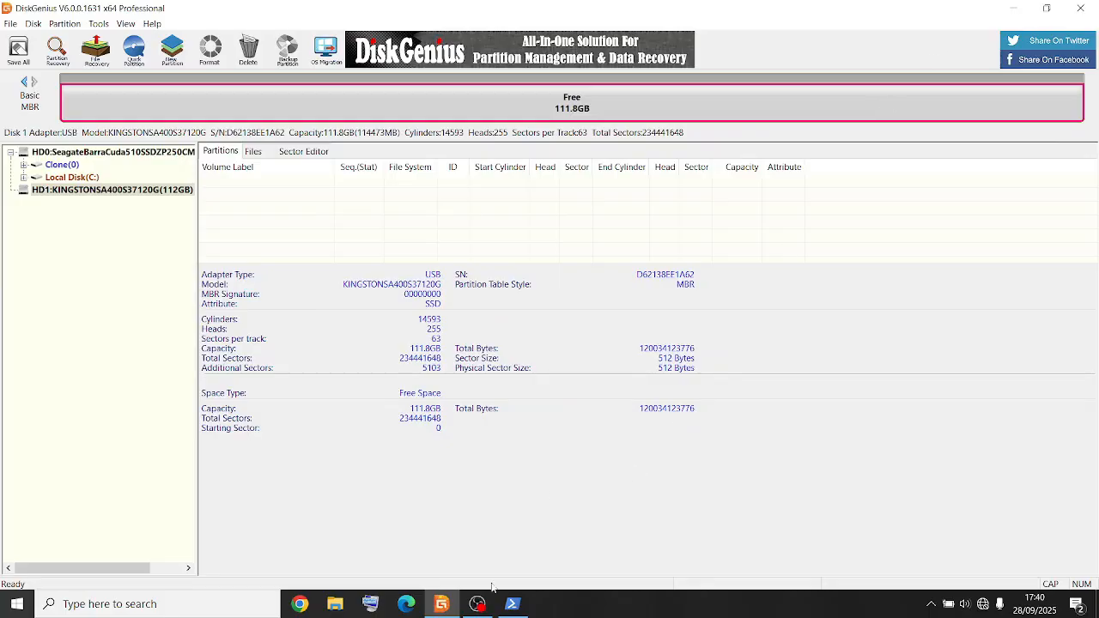